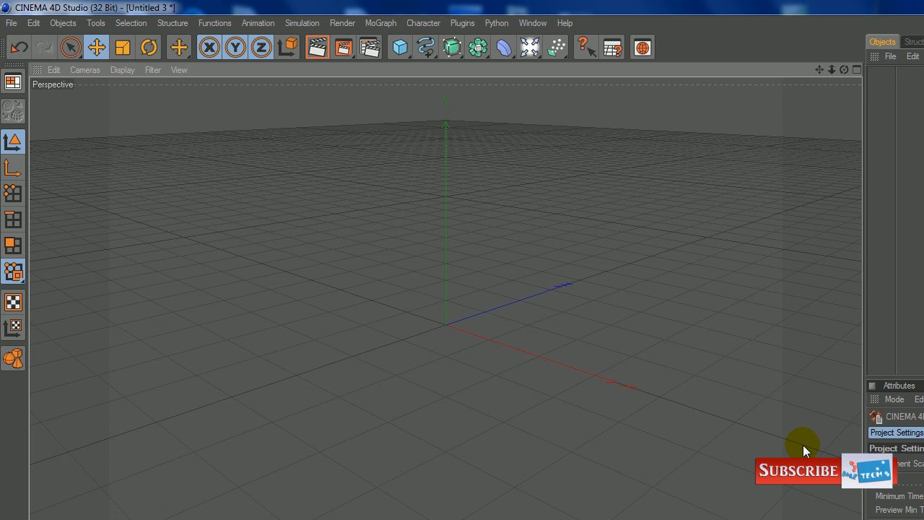
mouse_move(667, 382)
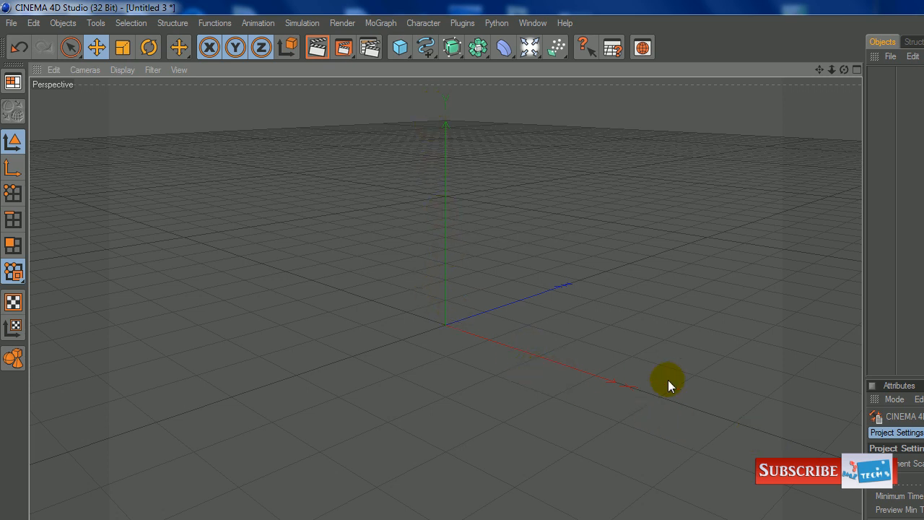
Add a Plane primitive at the origin of the empty scene.
left_click_drag(667, 381, 585, 292)
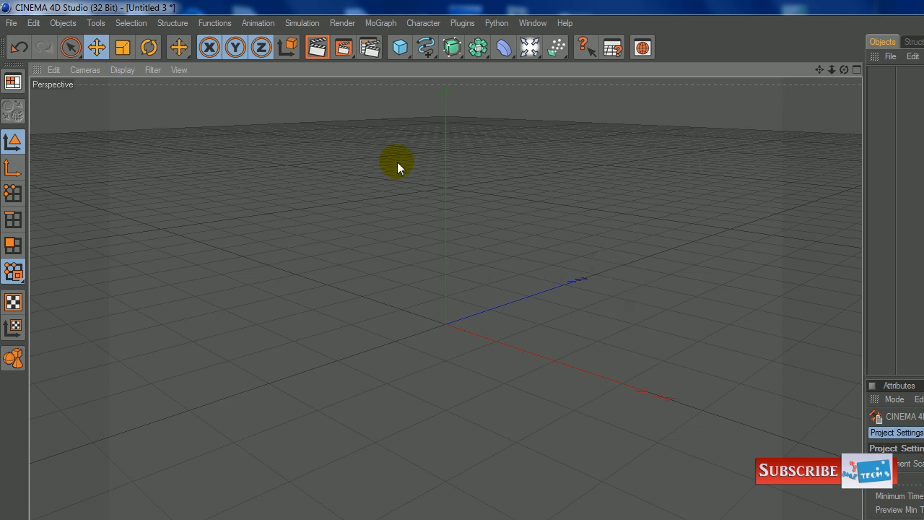
mouse_move(587, 381)
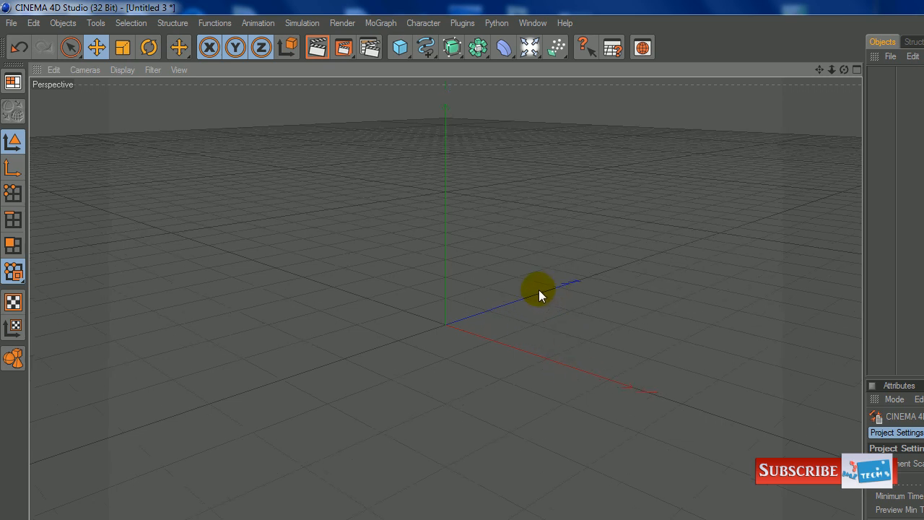
left_click_drag(537, 289, 492, 321)
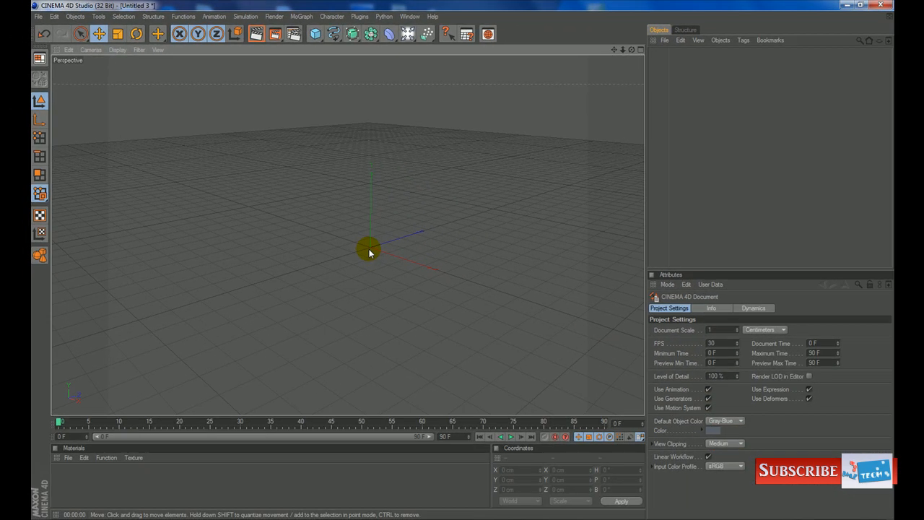
left_click_drag(369, 248, 442, 219)
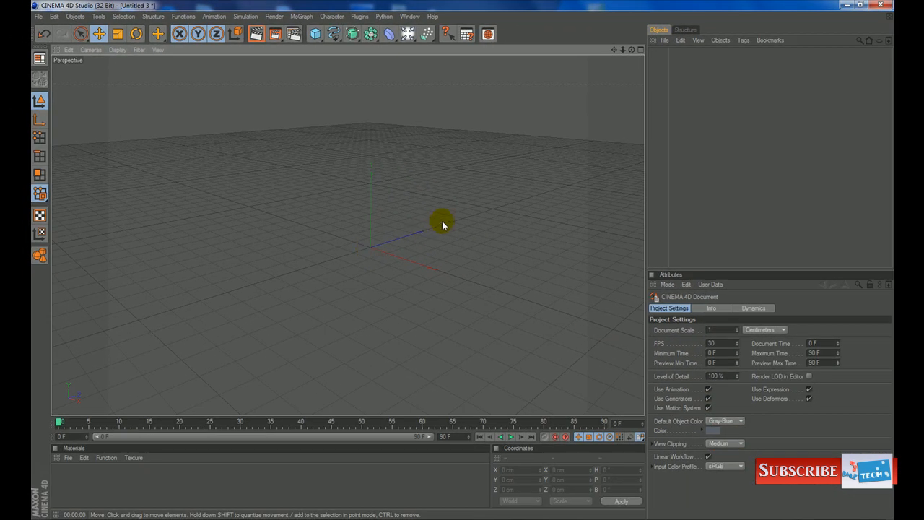
left_click(315, 35)
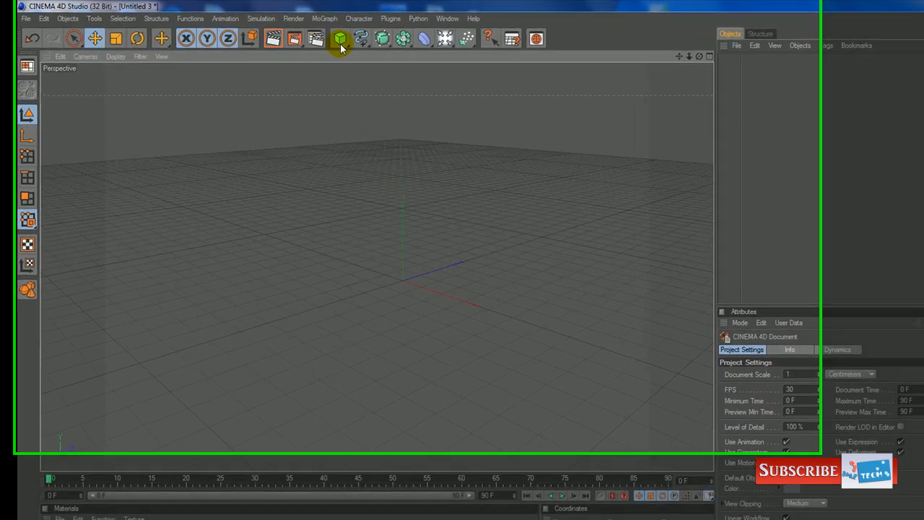
left_click(341, 37)
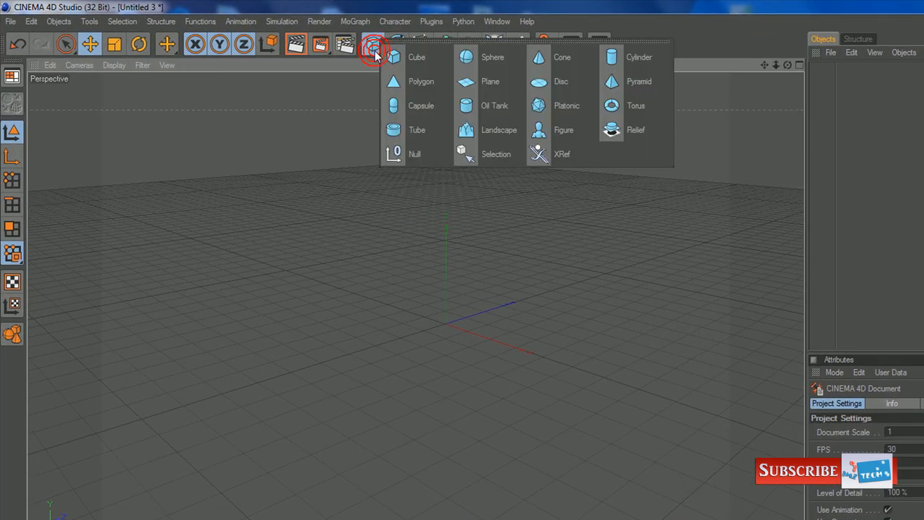
mouse_move(436, 149)
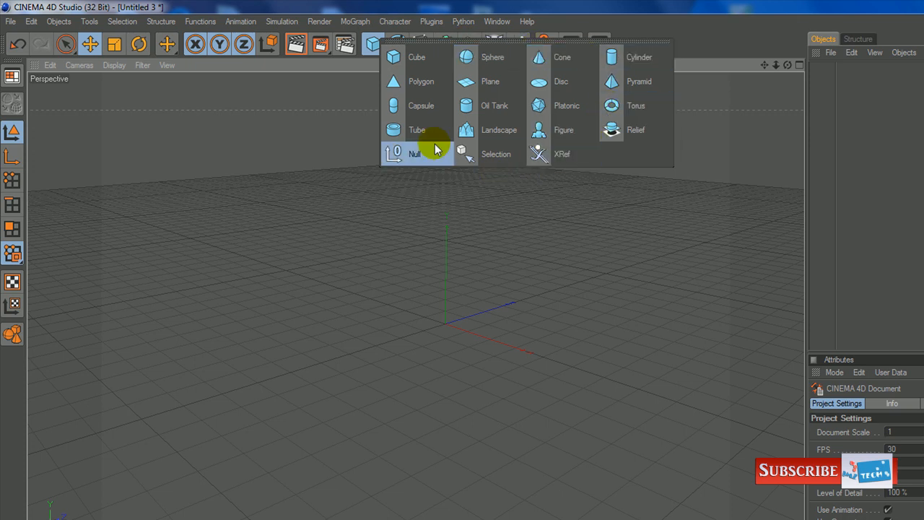
mouse_move(621, 157)
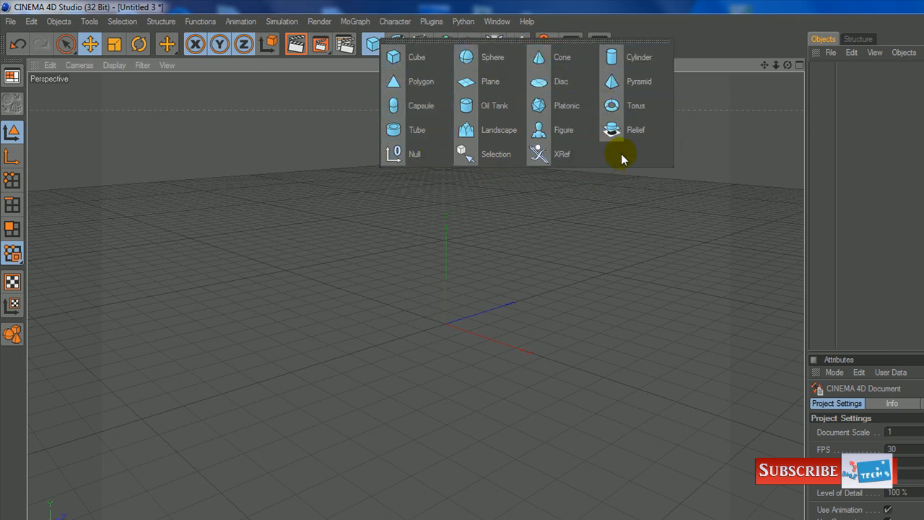
mouse_move(639, 162)
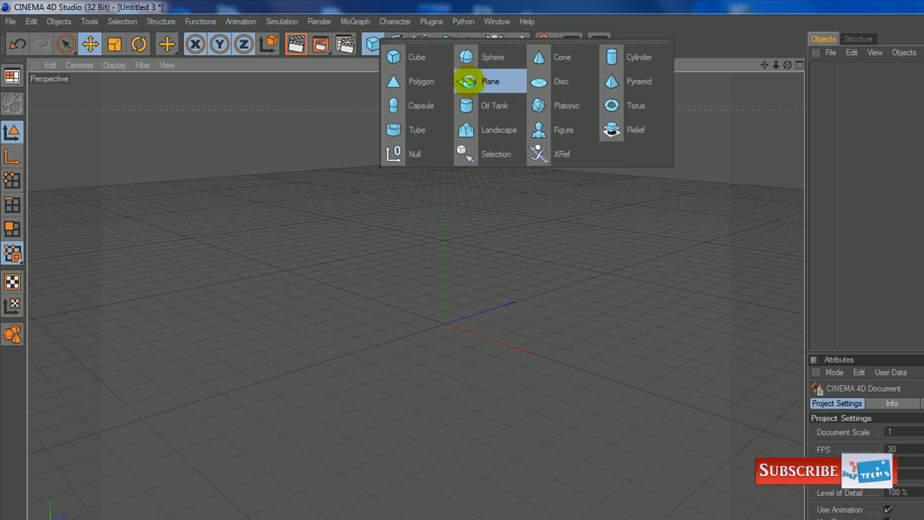
left_click(491, 81)
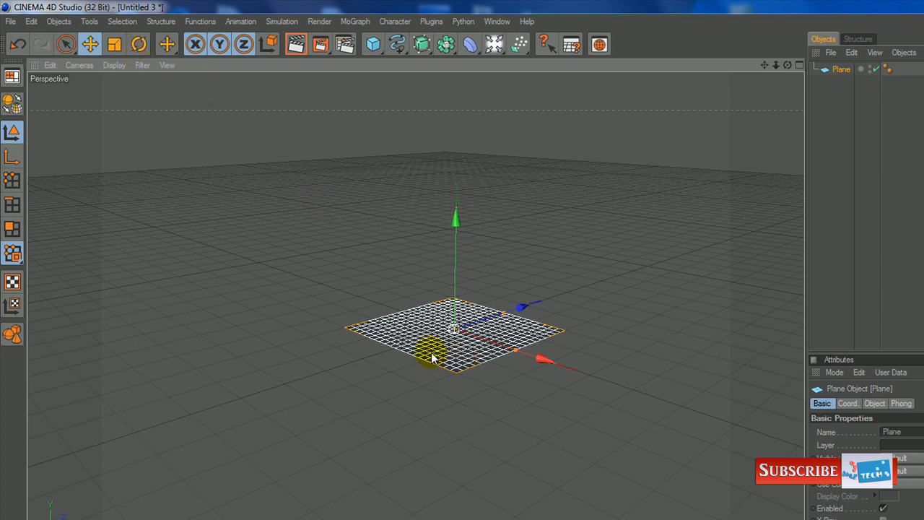
left_click(89, 43)
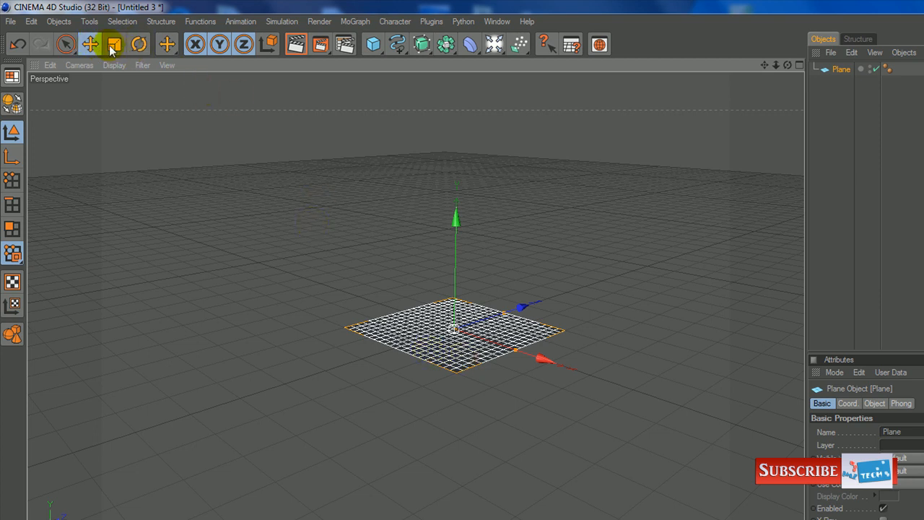
Move, scale and rotate the plane into a larger long rectangular surface.
left_click(90, 44)
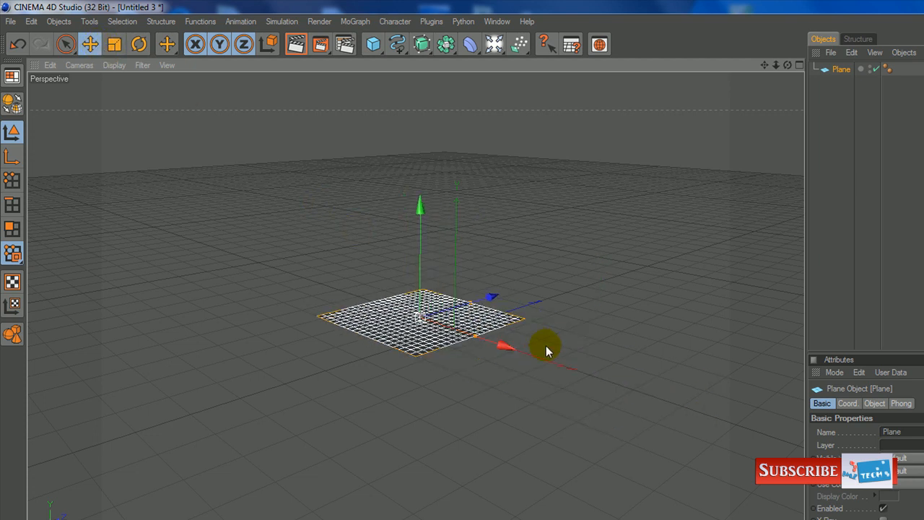
left_click_drag(546, 345, 484, 296)
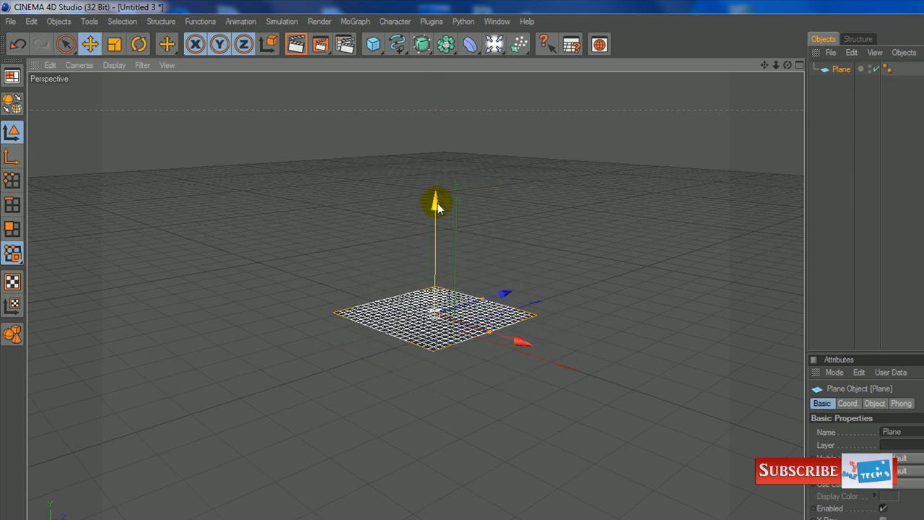
left_click(116, 43)
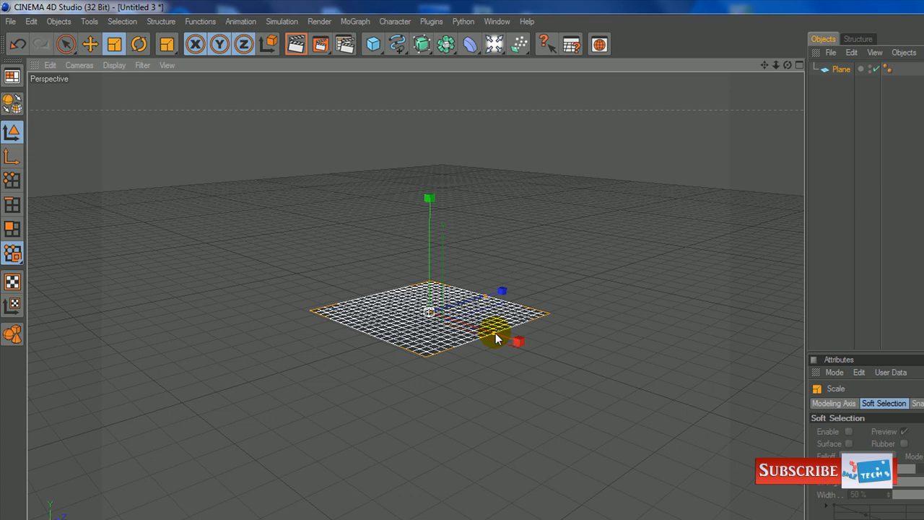
mouse_move(494, 346)
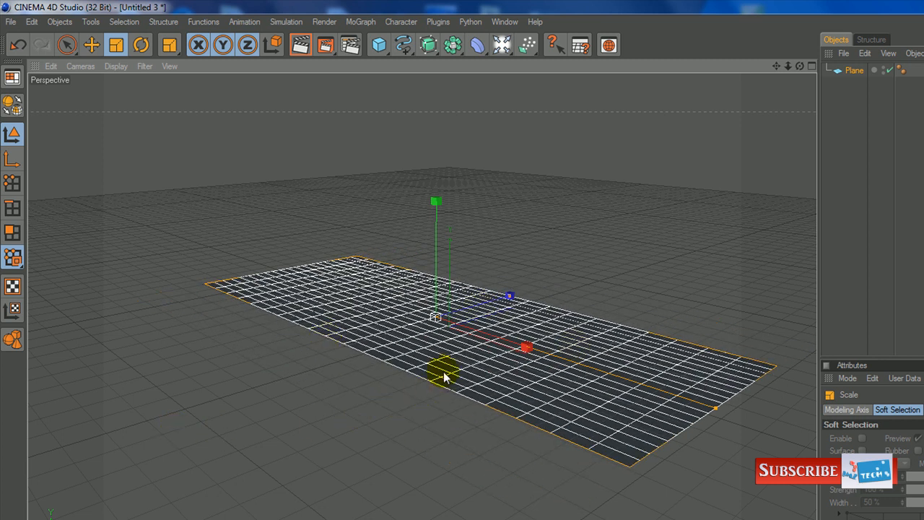
left_click(141, 45)
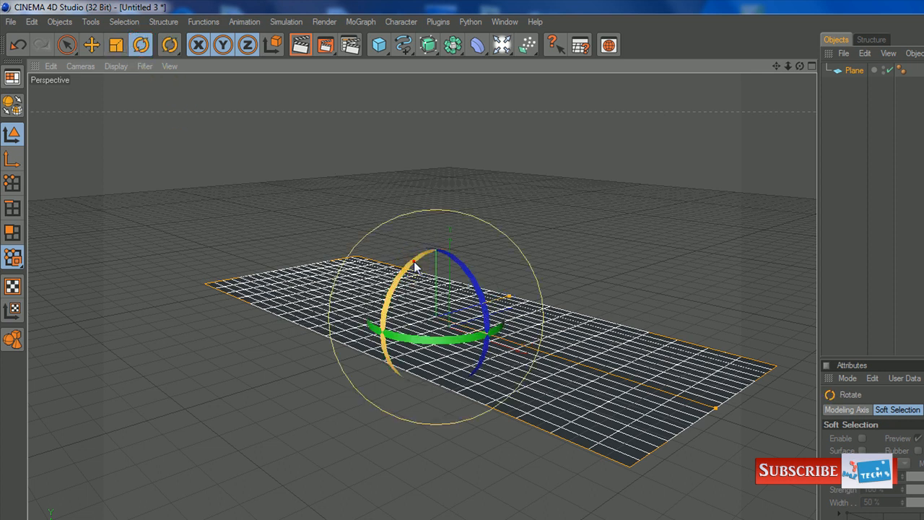
left_click_drag(416, 266, 475, 374)
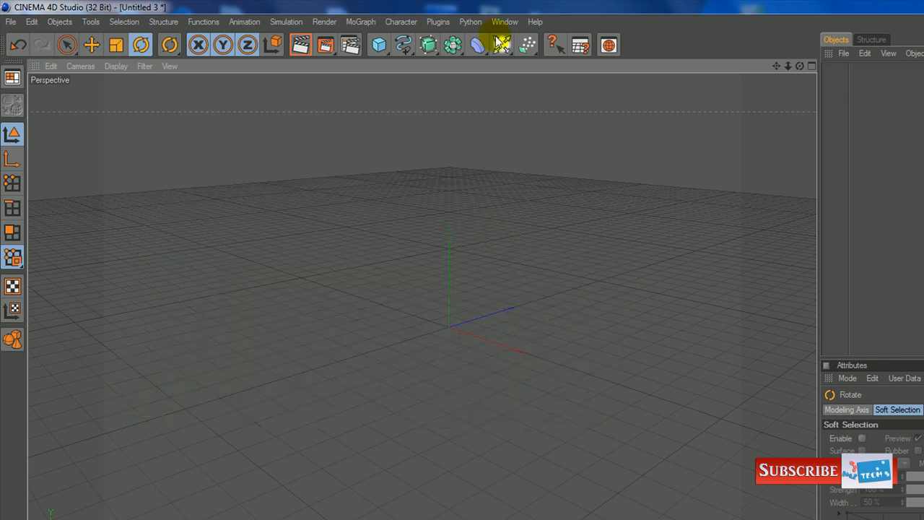
mouse_move(526, 45)
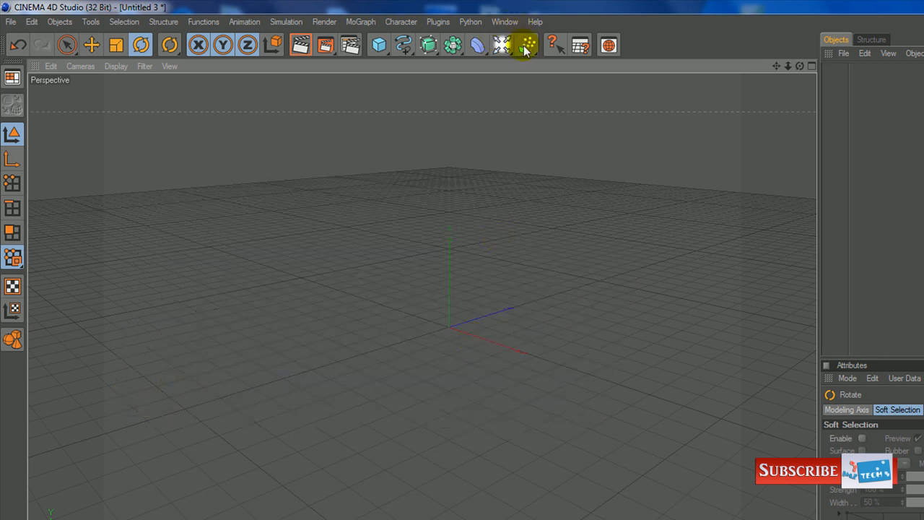
mouse_move(503, 45)
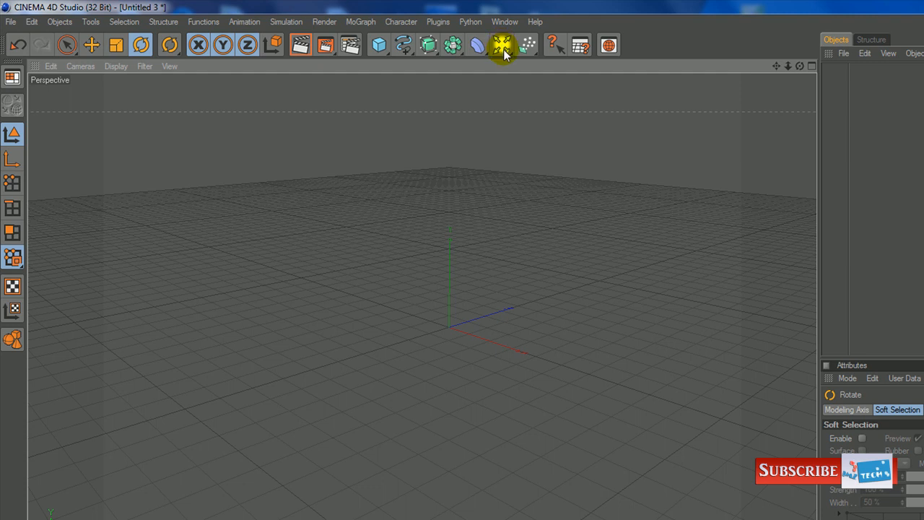
left_click(501, 45)
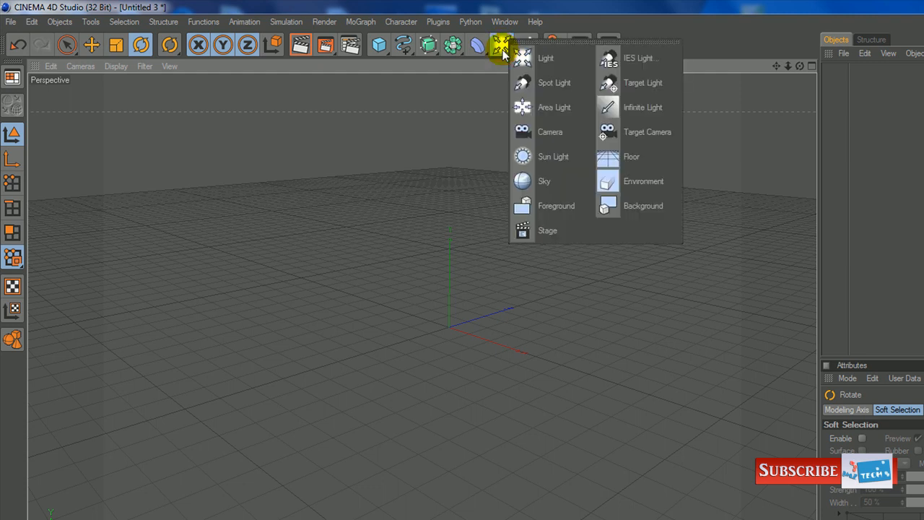
left_click(631, 156)
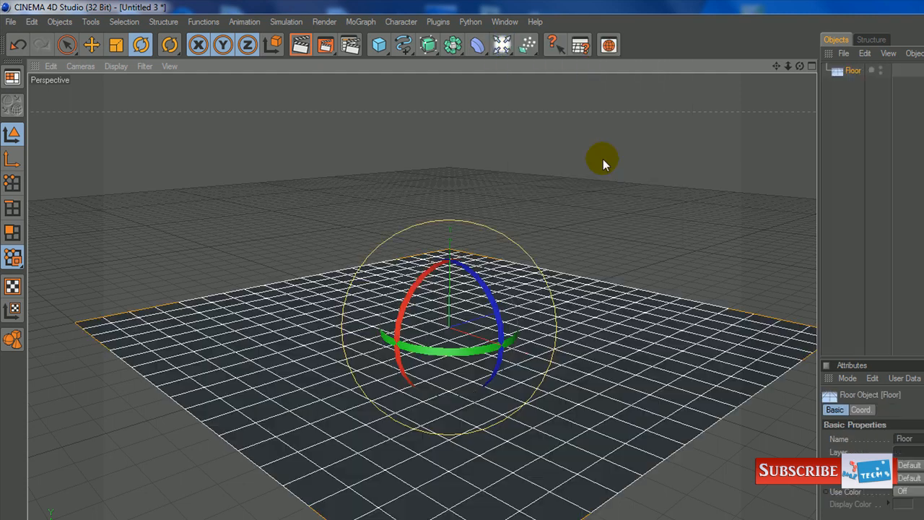
left_click(682, 240)
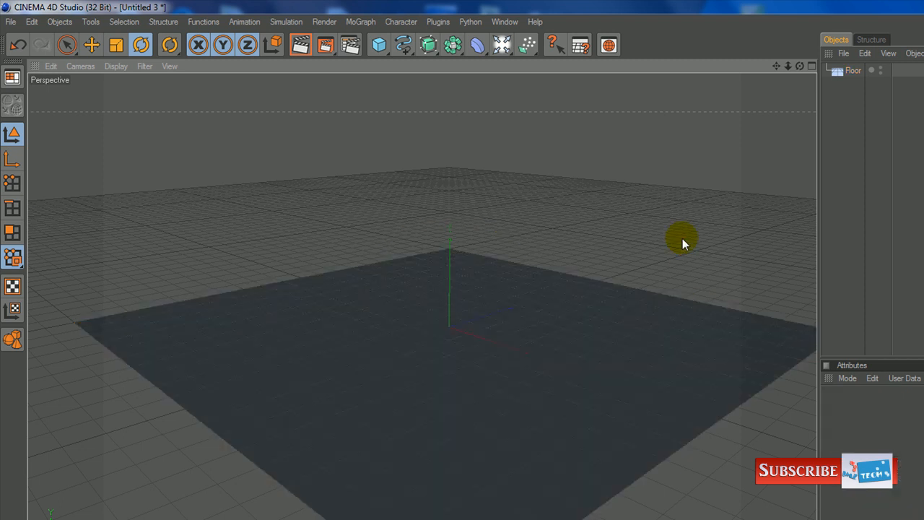
mouse_move(465, 277)
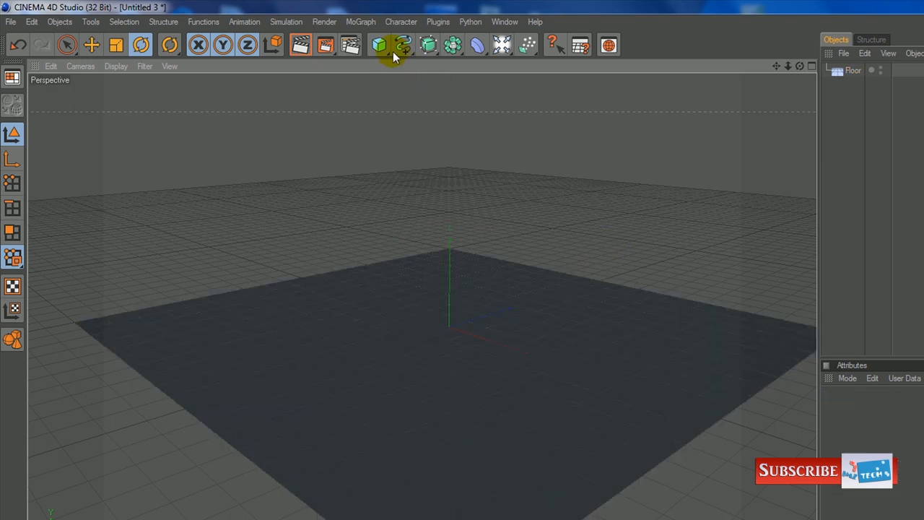
mouse_move(379, 44)
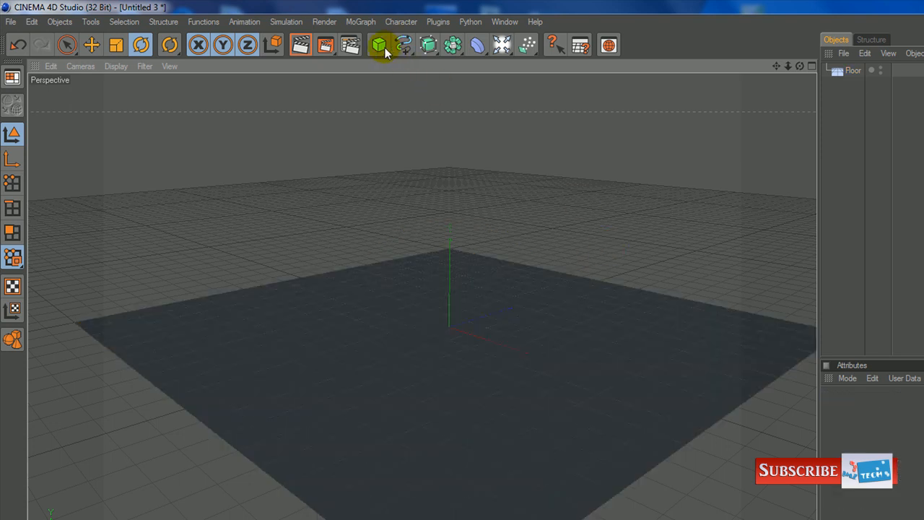
Add a Sphere primitive and lift it high above the floor along Y.
left_click(379, 45)
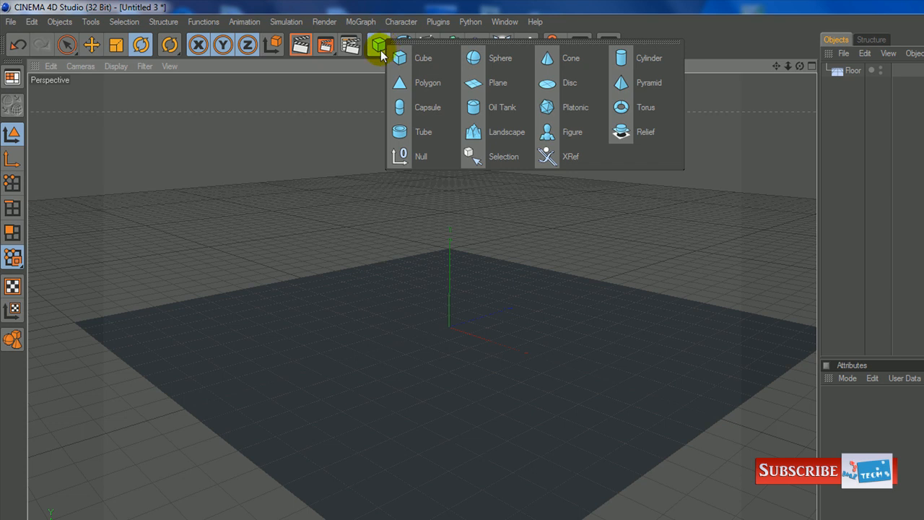
mouse_move(424, 57)
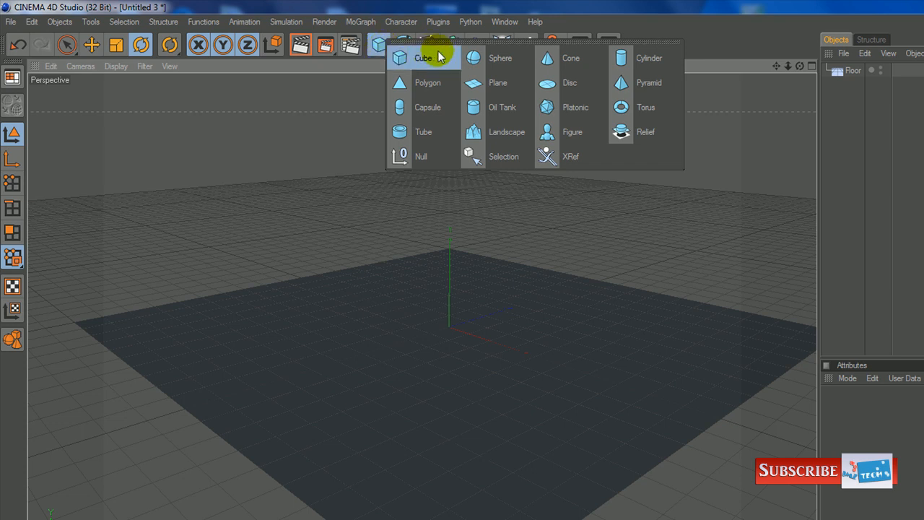
left_click(500, 58)
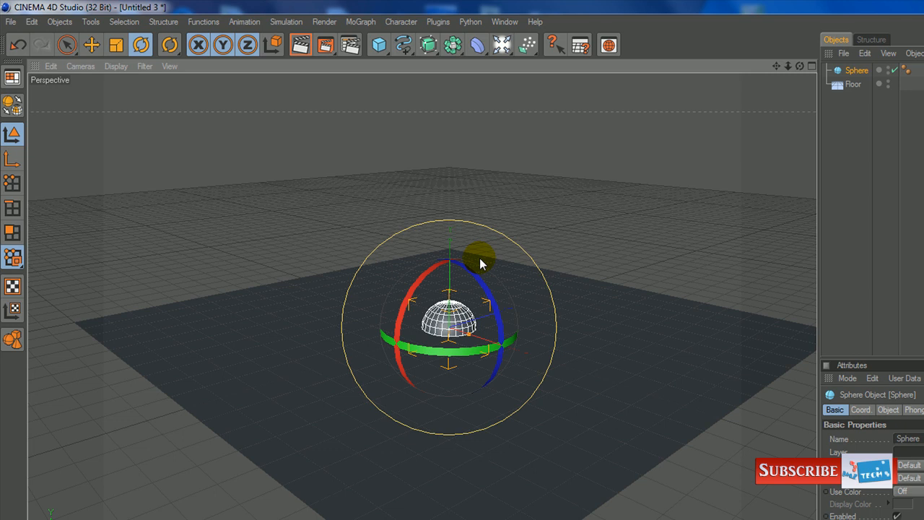
left_click(91, 44)
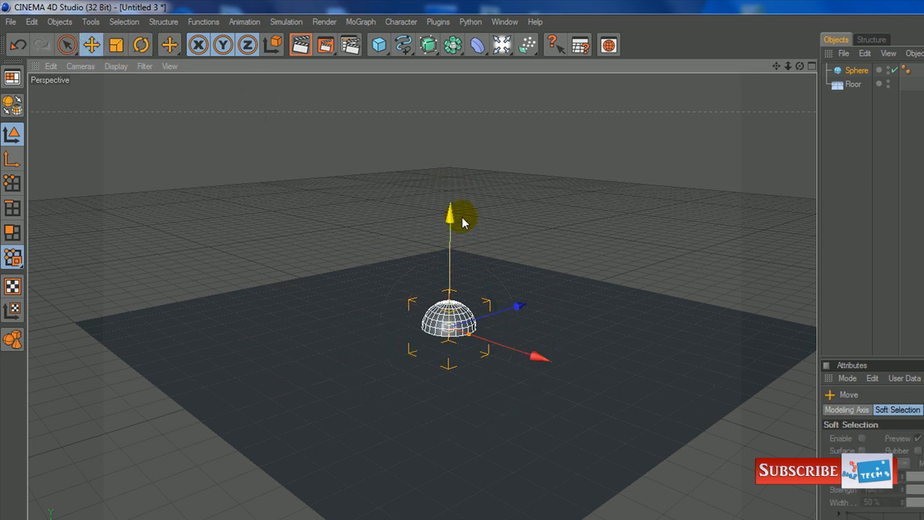
left_click_drag(450, 219, 451, 118)
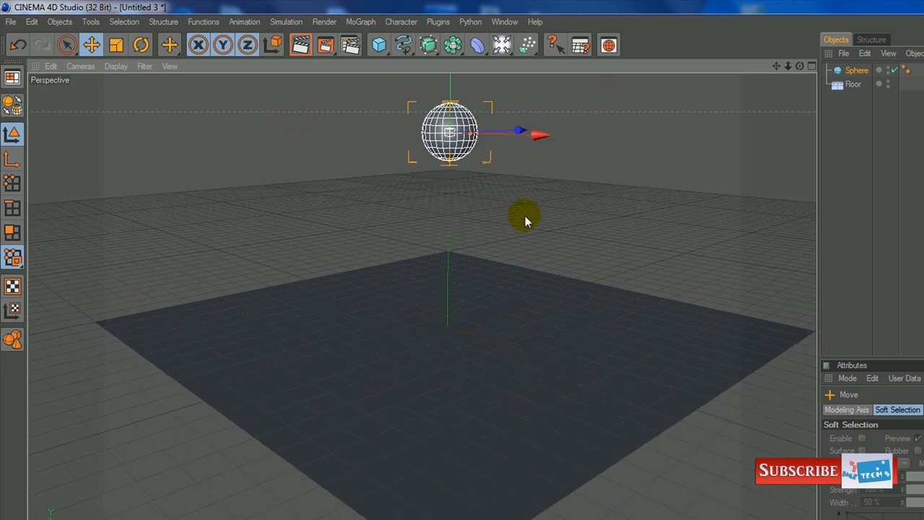
mouse_move(518, 213)
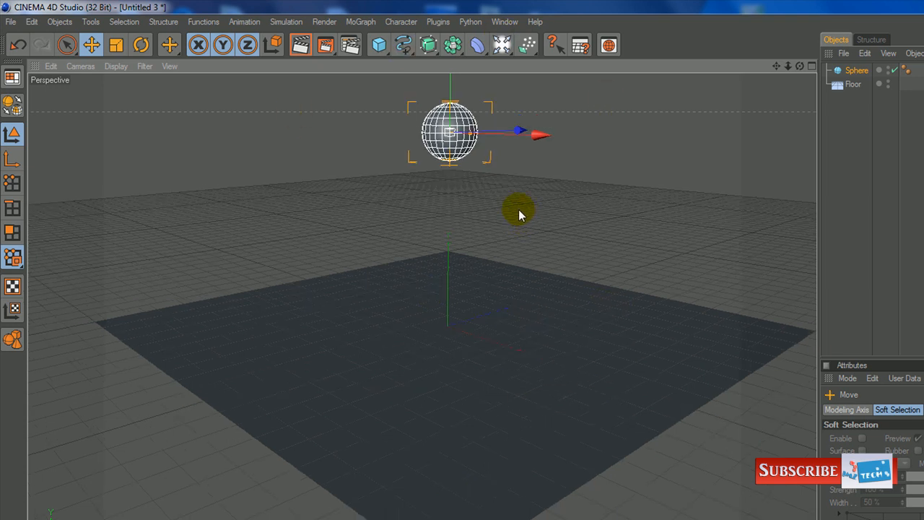
mouse_move(333, 117)
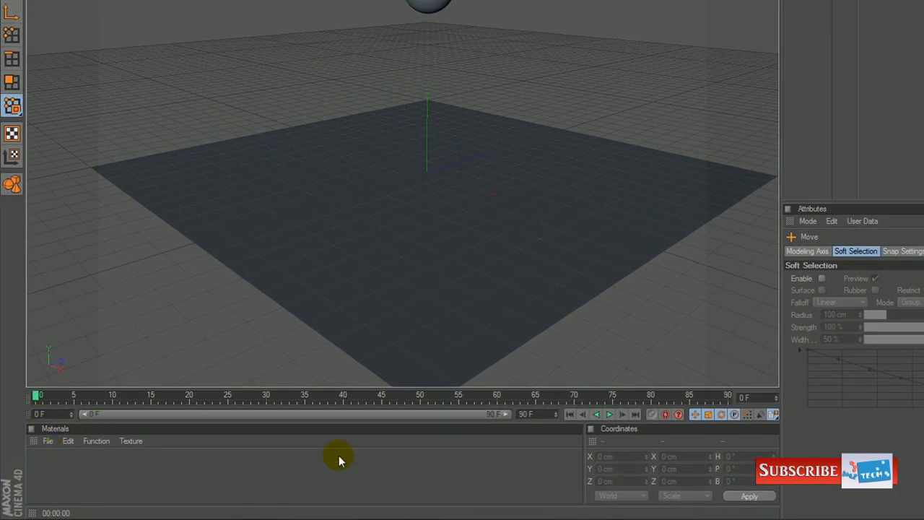
Create a plain material and a Banji shader, and apply Banji to the sphere.
left_click(48, 441)
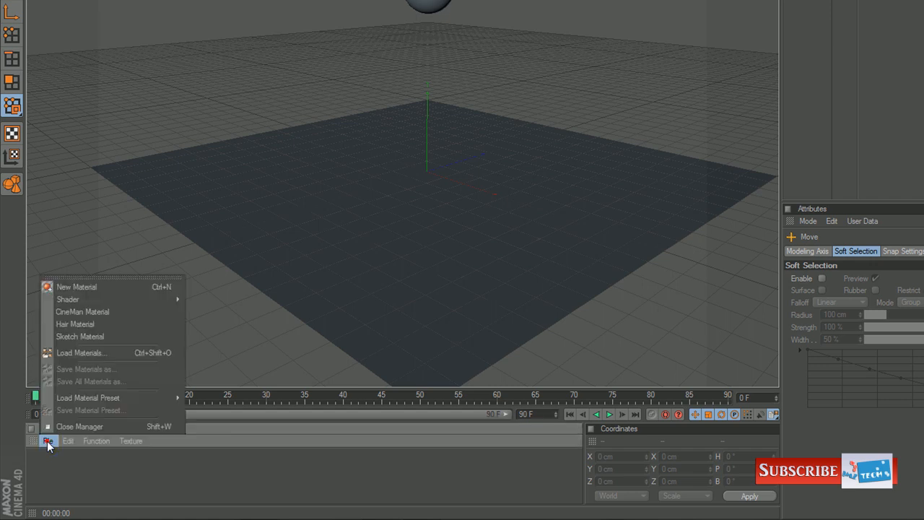
mouse_move(98, 287)
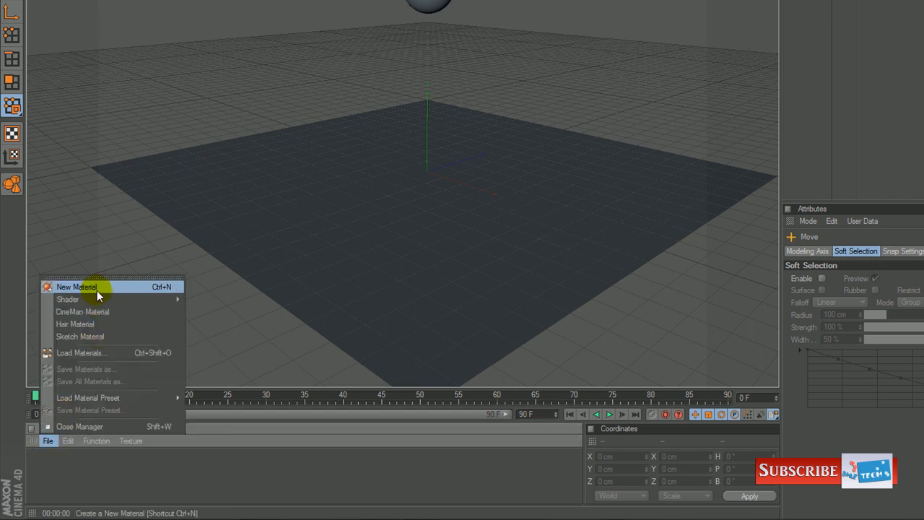
left_click(75, 286)
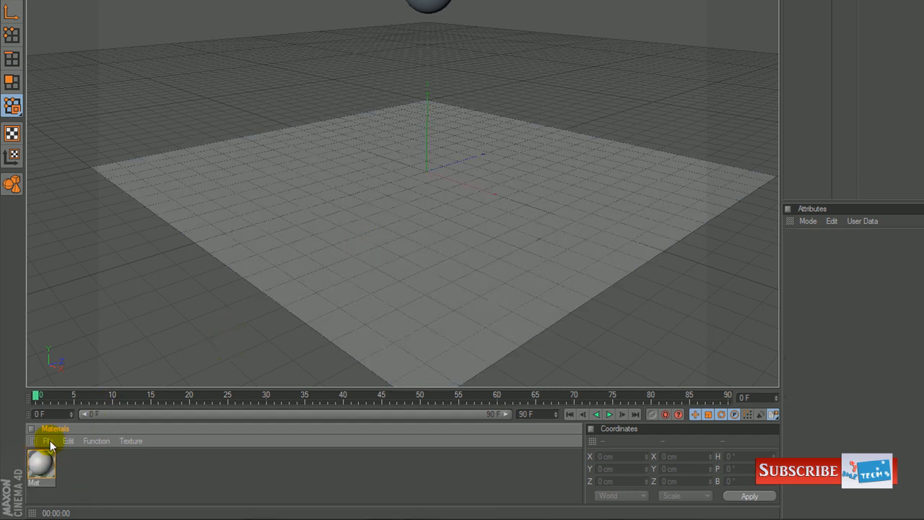
left_click(48, 440)
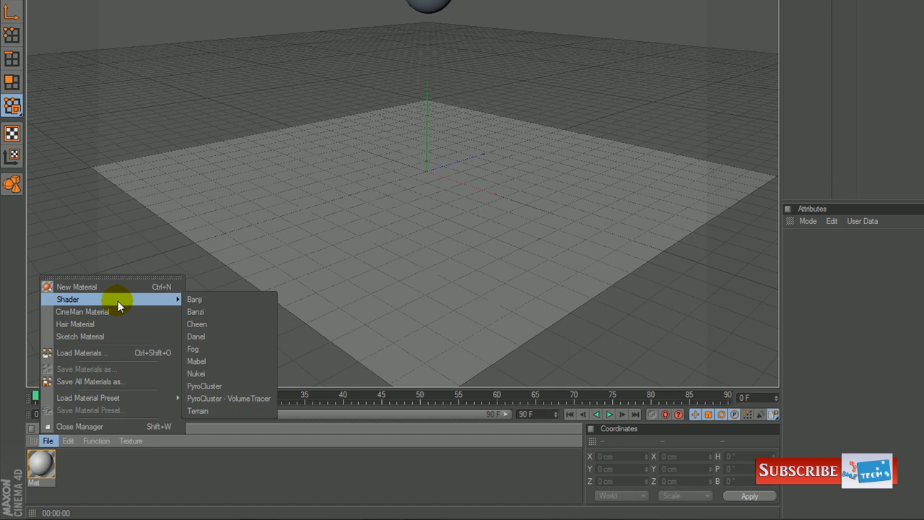
left_click(195, 312)
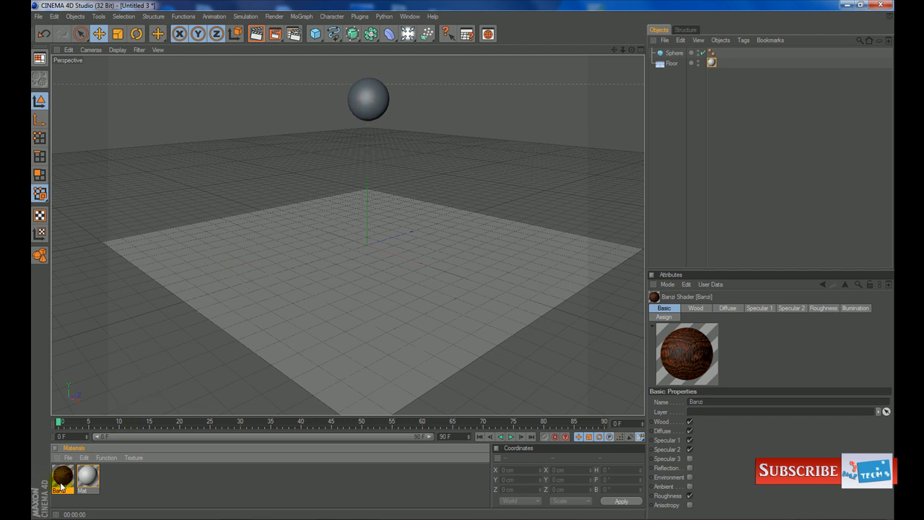
left_click_drag(61, 478, 369, 98)
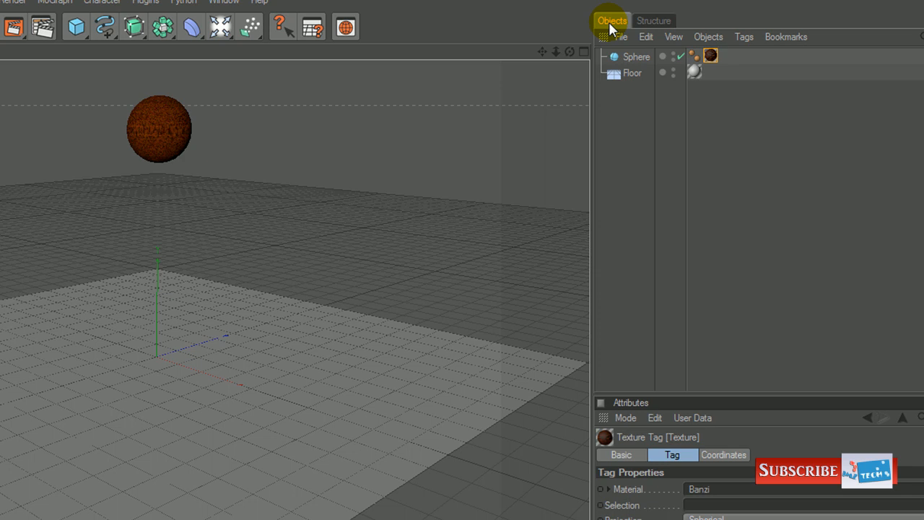
left_click(636, 56)
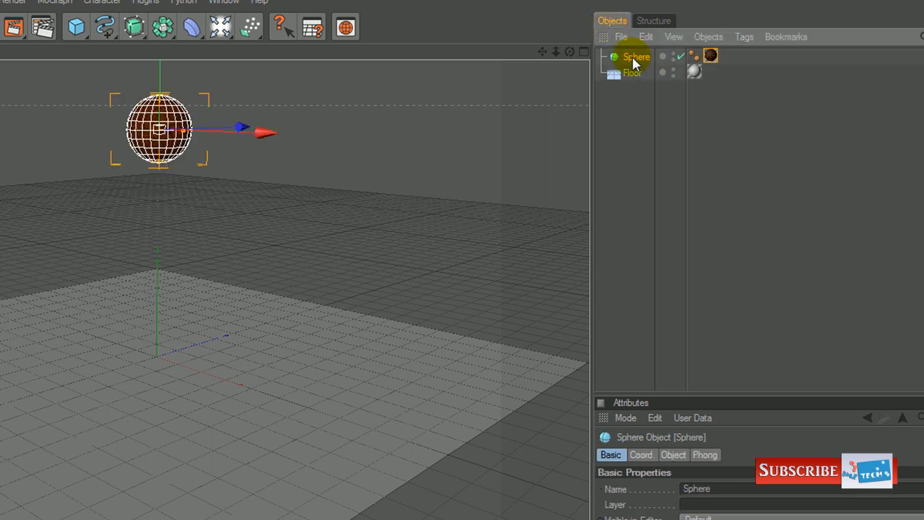
left_click(633, 72)
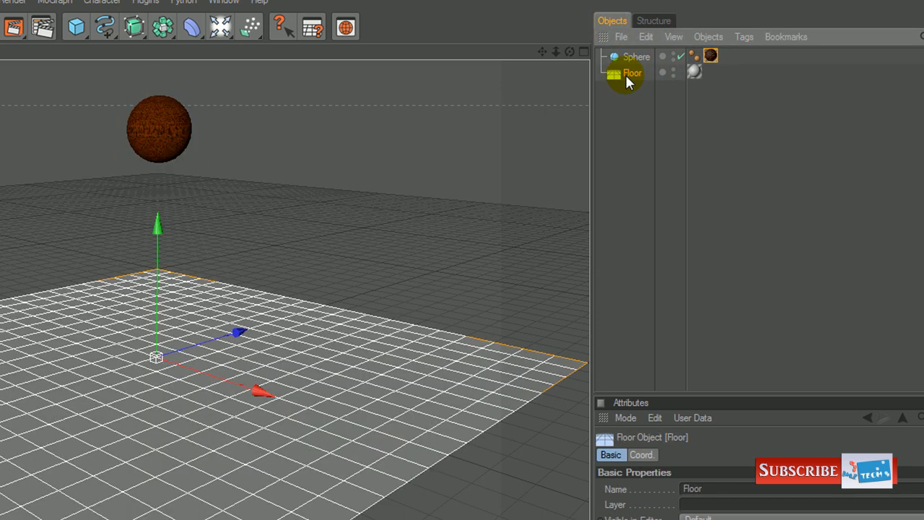
left_click(711, 55)
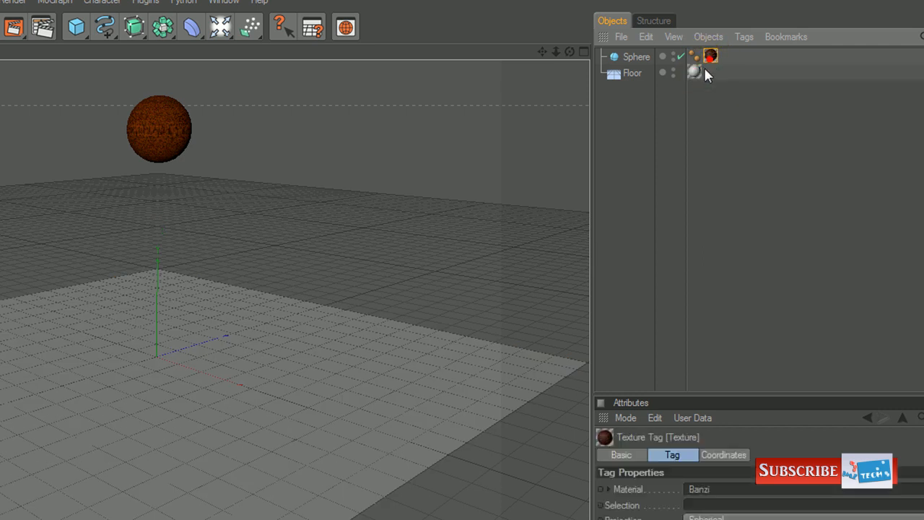
left_click(693, 72)
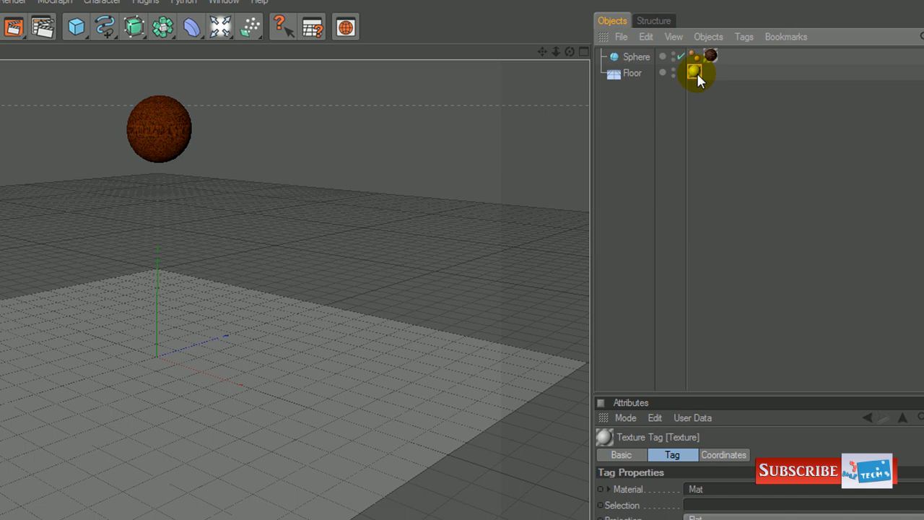
left_click(711, 56)
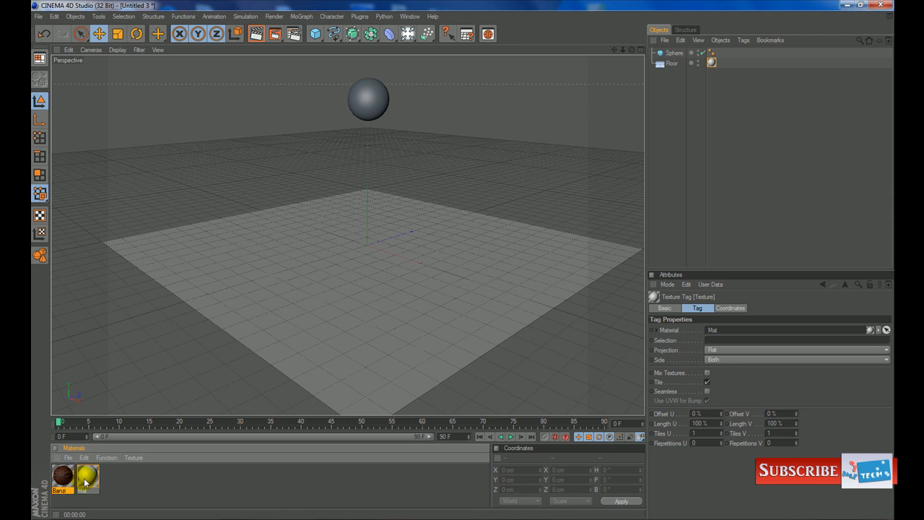
Enable a red reflection on the floor's Mat material in the Material Editor.
left_click(87, 476)
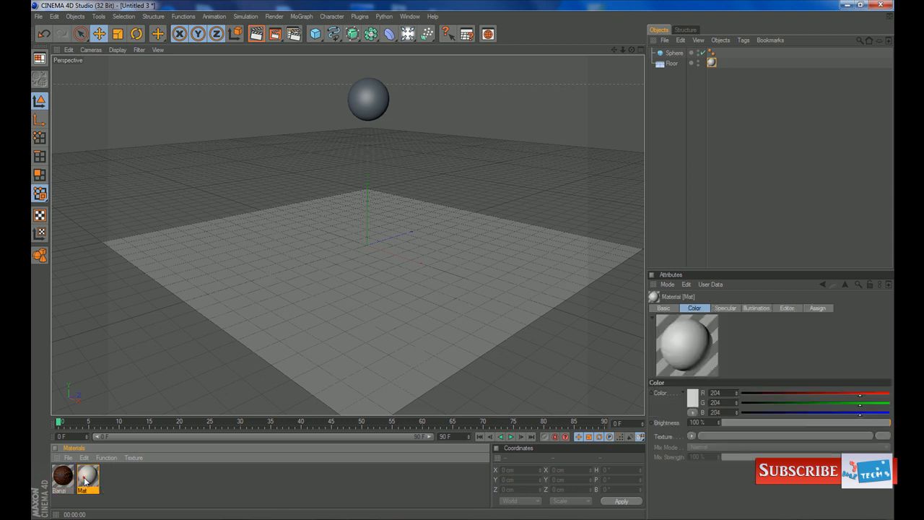
double_click(87, 477)
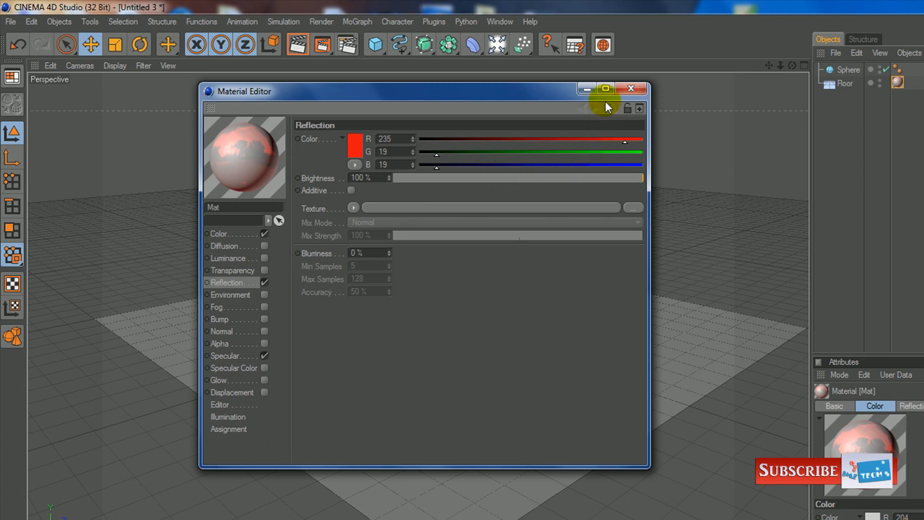
left_click(632, 88)
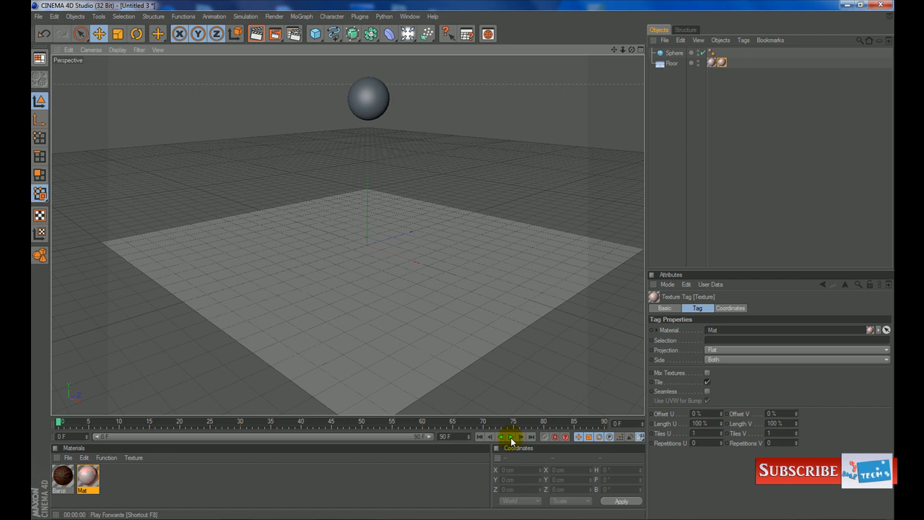
left_click(521, 436)
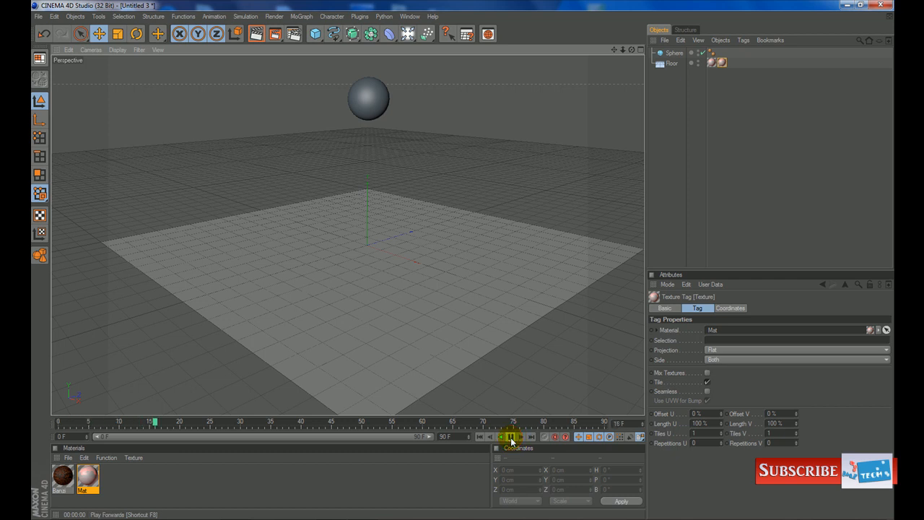
left_click(484, 436)
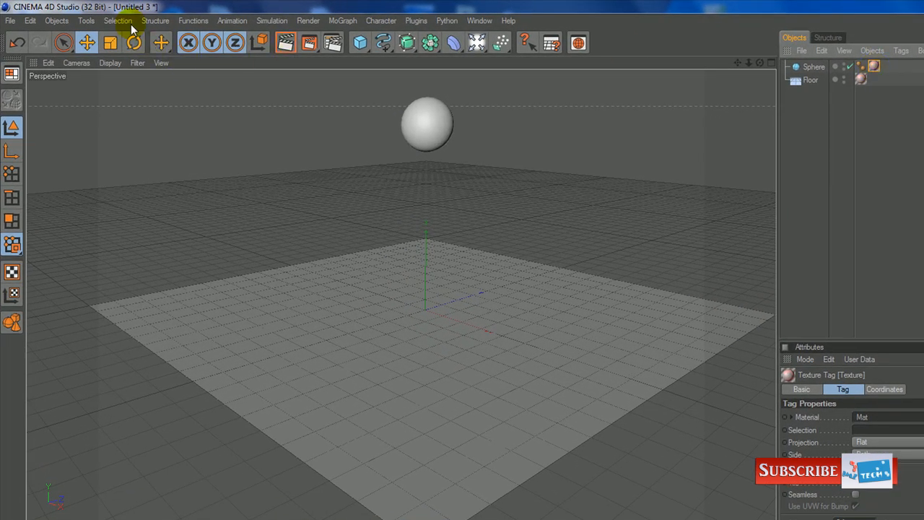
mouse_move(445, 242)
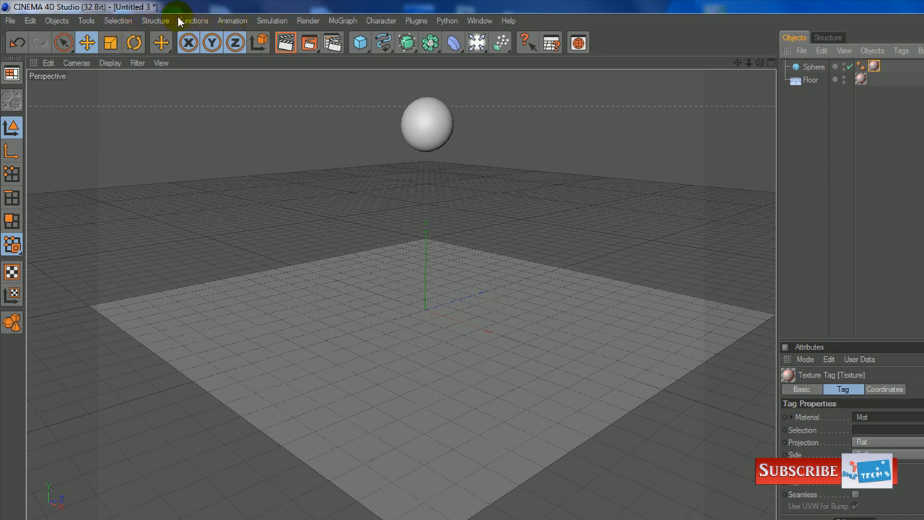
mouse_move(134, 44)
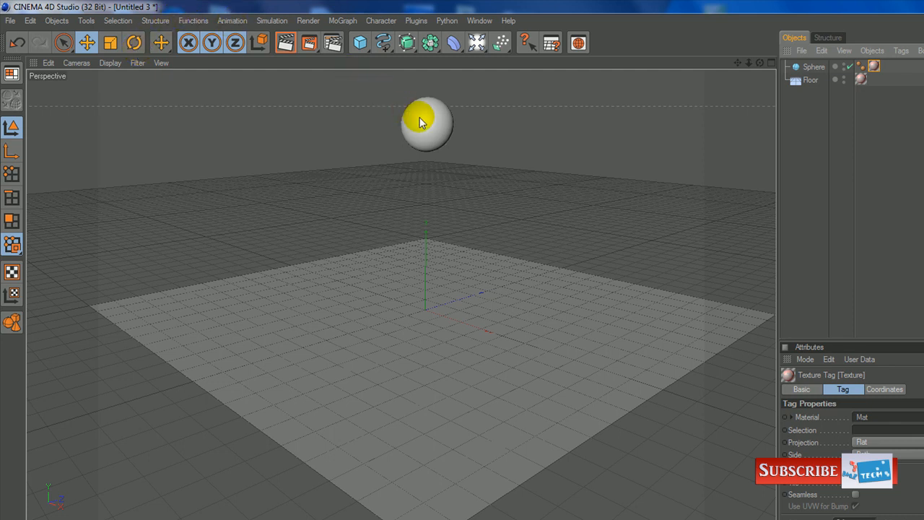
Make the sphere a rigid body via Simulation > Dynamics and test-play its fall.
left_click(426, 123)
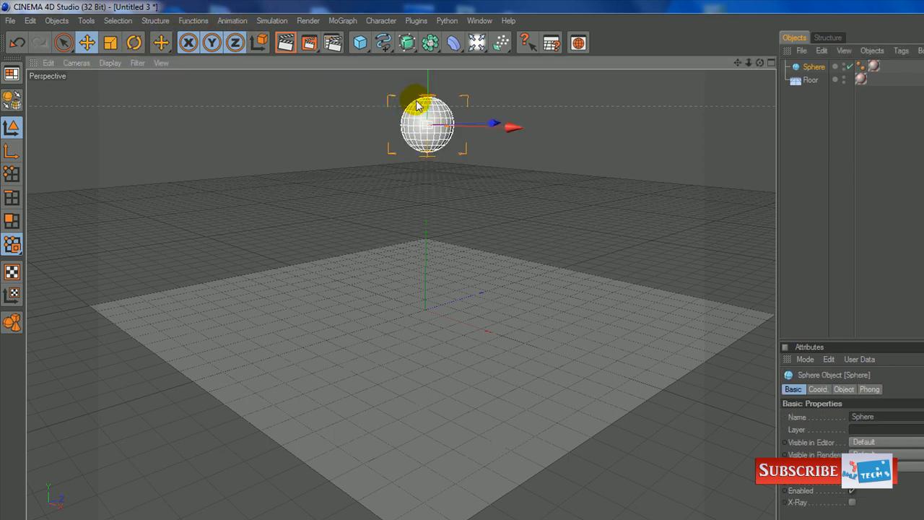
left_click(271, 21)
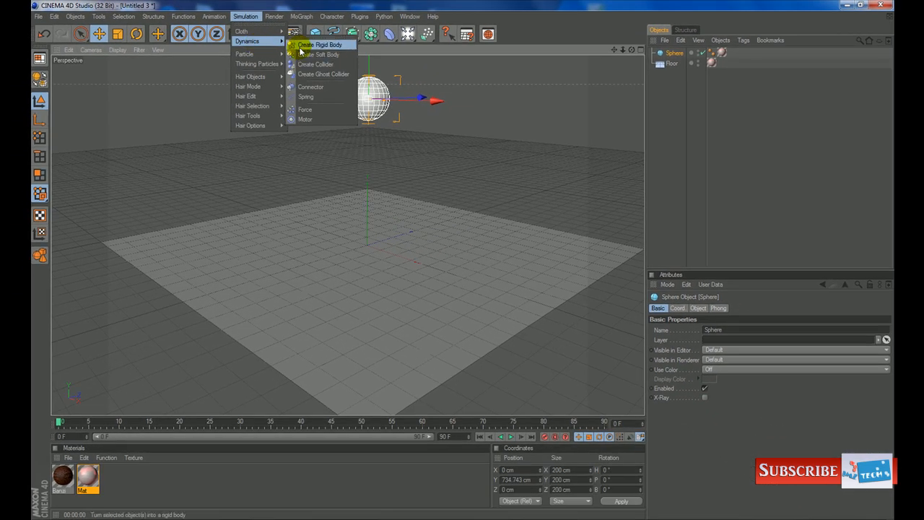
mouse_move(319, 55)
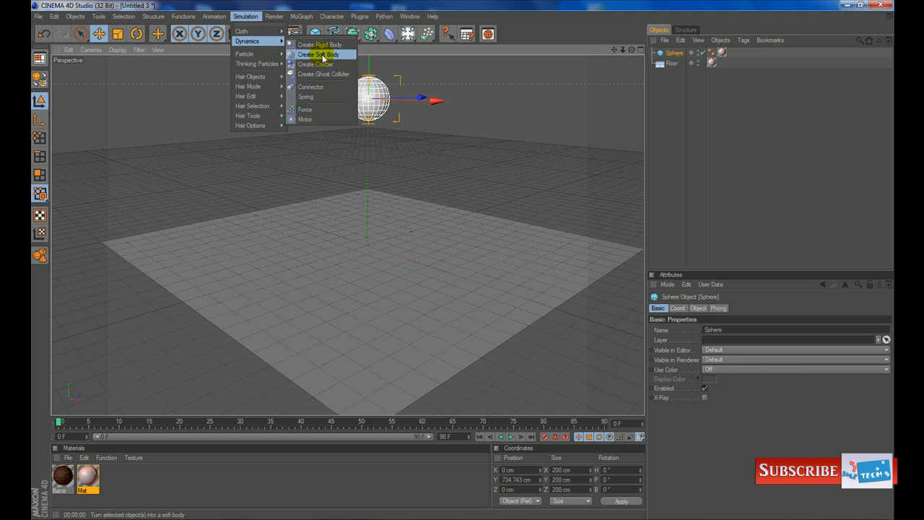
mouse_move(321, 45)
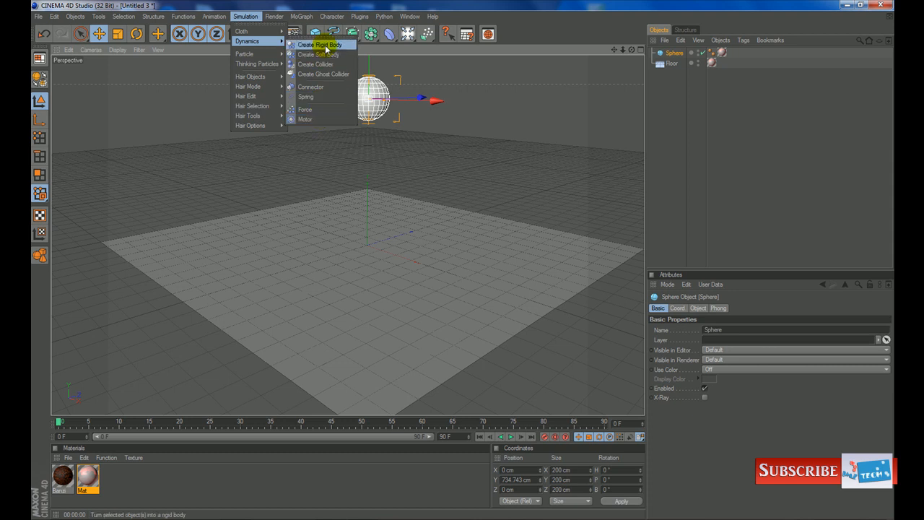
left_click(317, 55)
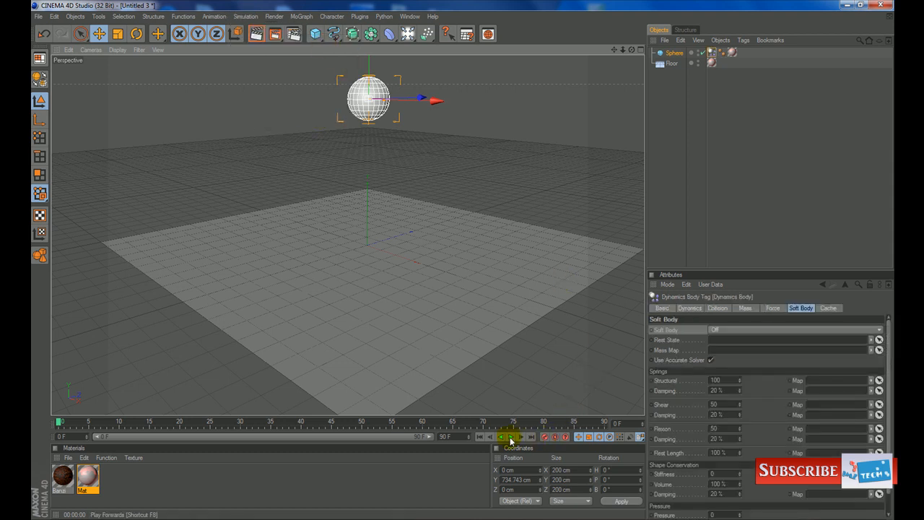
left_click(523, 436)
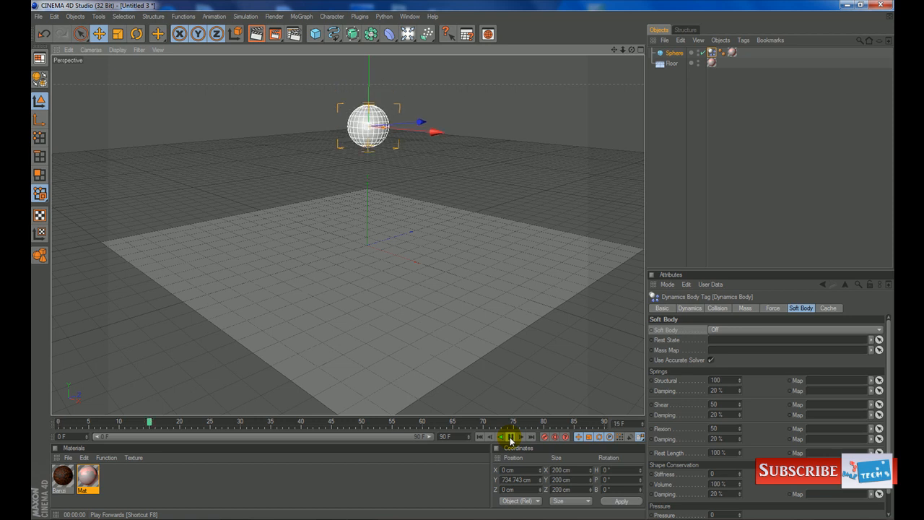
left_click(503, 436)
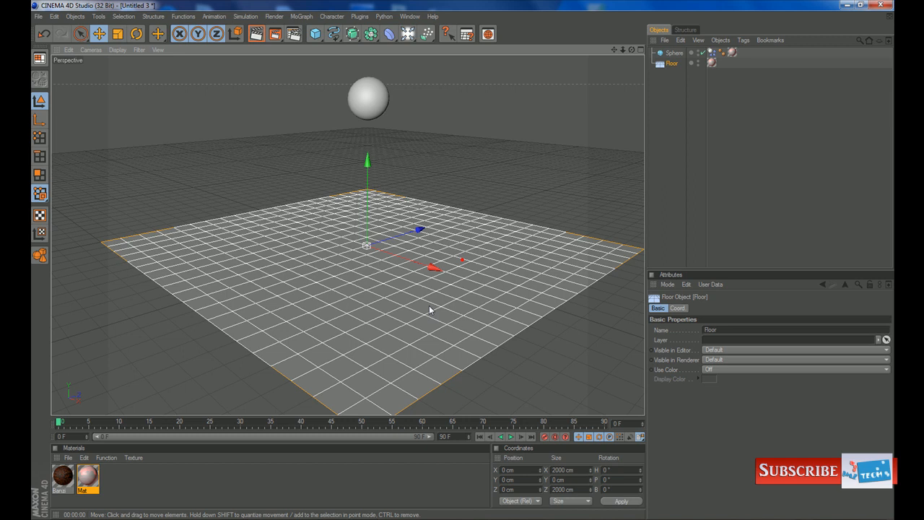
Add a Collider Body tag to the floor and test that the sphere lands on it.
left_click(246, 15)
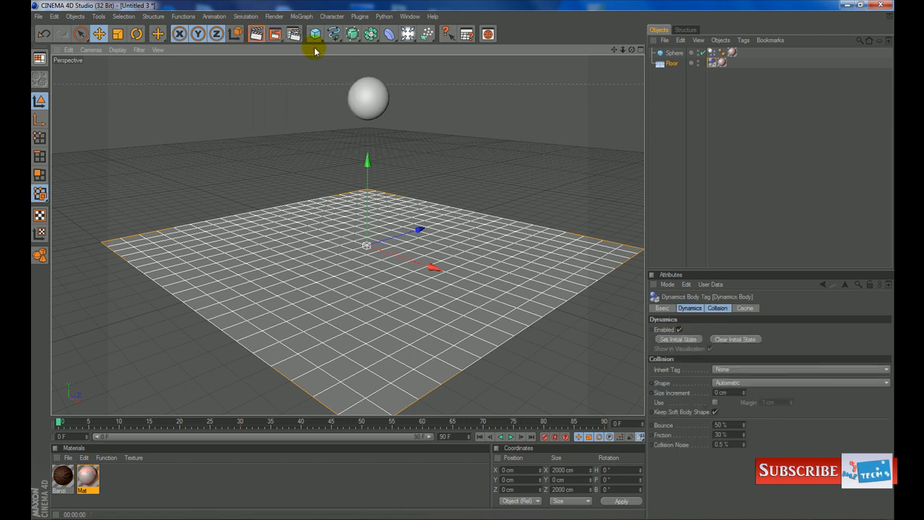
left_click(510, 437)
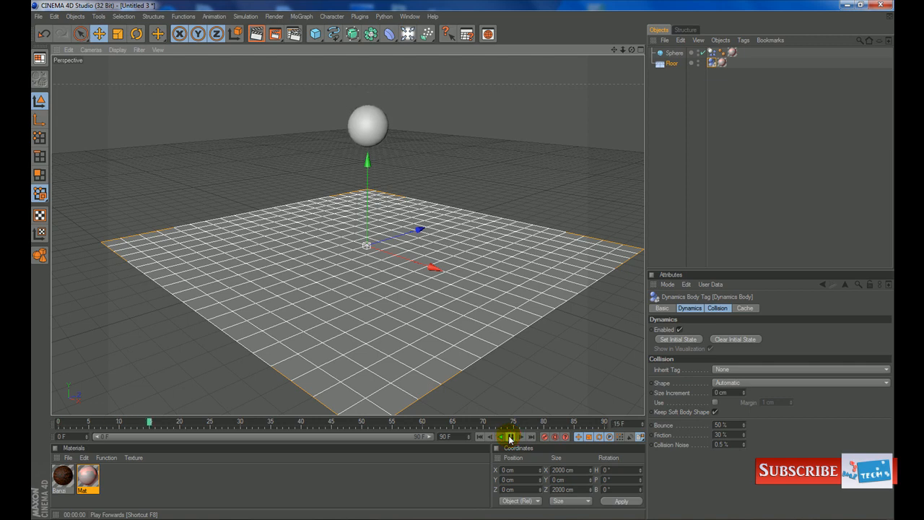
left_click(508, 436)
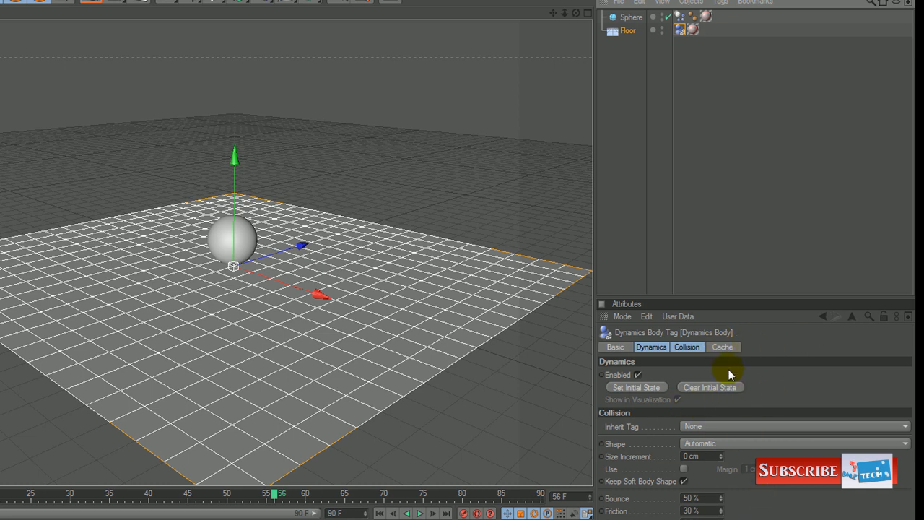
mouse_move(632, 110)
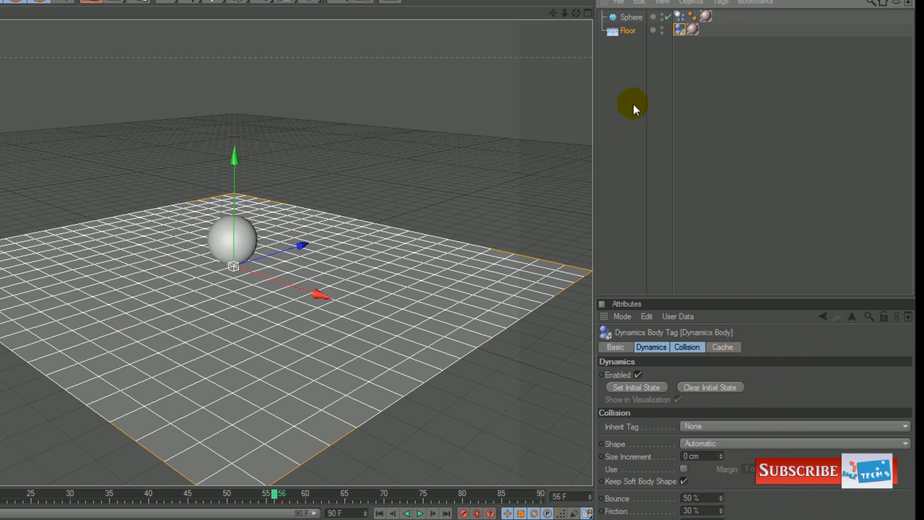
mouse_move(411, 275)
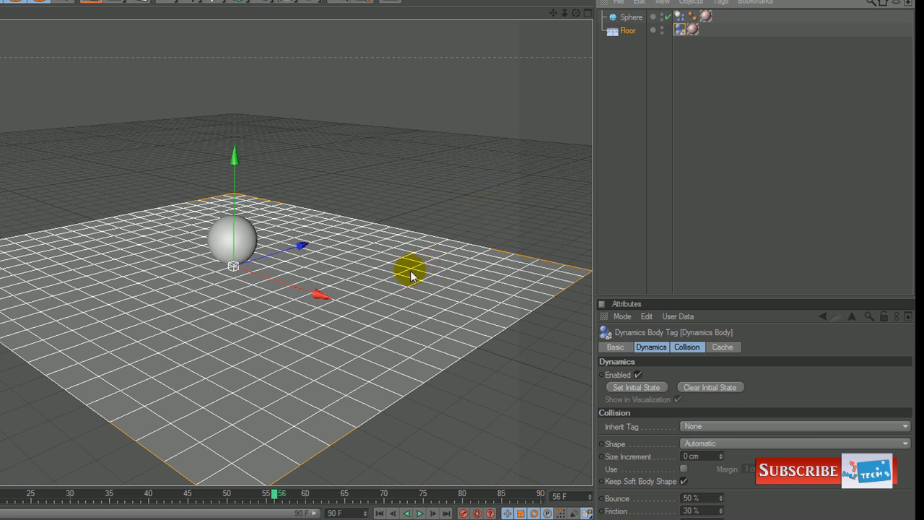
Set the floor's Dynamics Body tag Bounce to 200% in the Collision settings.
left_click(627, 30)
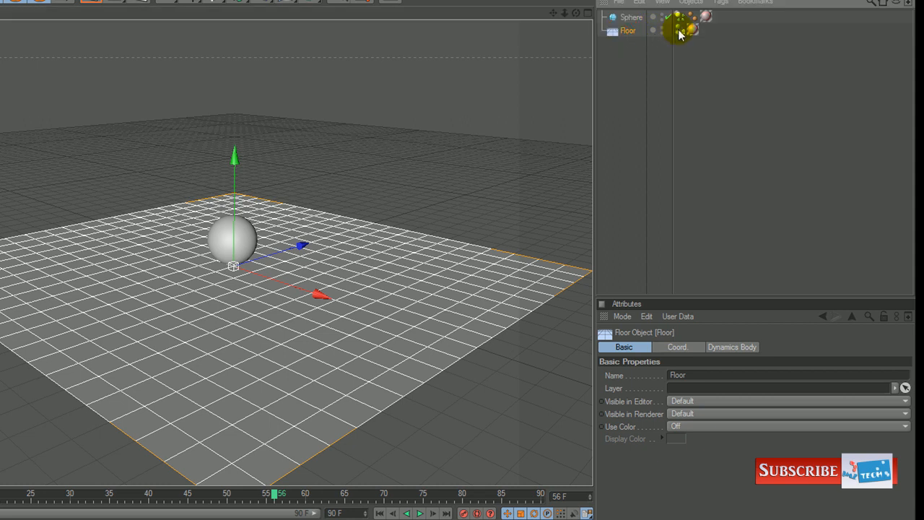
left_click(678, 30)
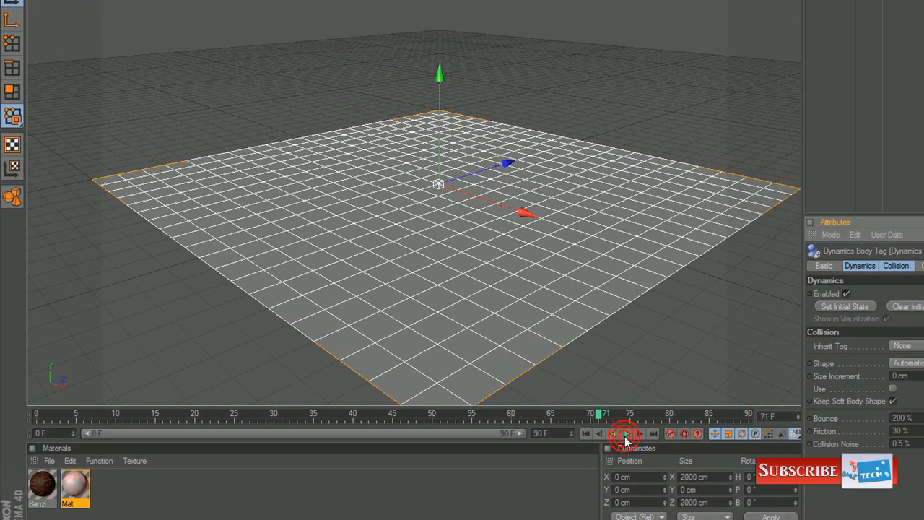
Play the bounce, then set the timeline's maximum frame to 500 F.
left_click(626, 434)
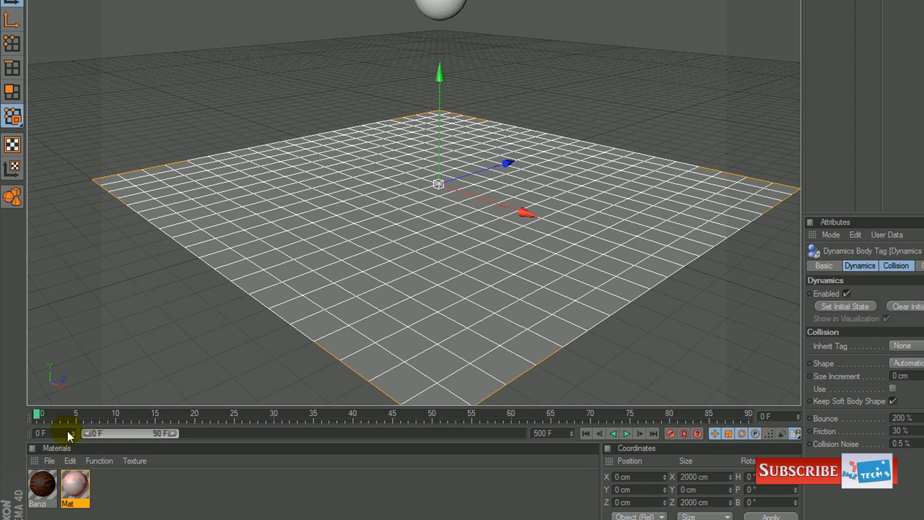
Play the 500-frame simulation to watch the sphere bounce repeatedly.
left_click(627, 433)
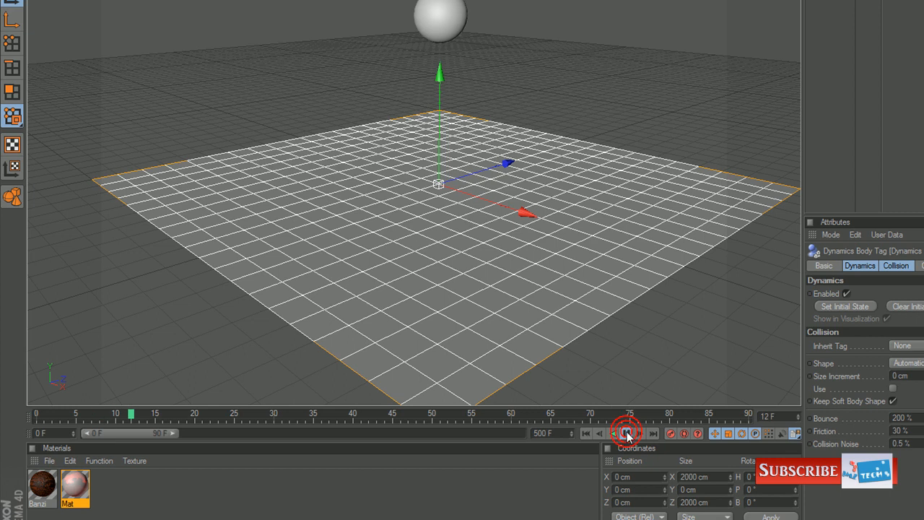
left_click(627, 433)
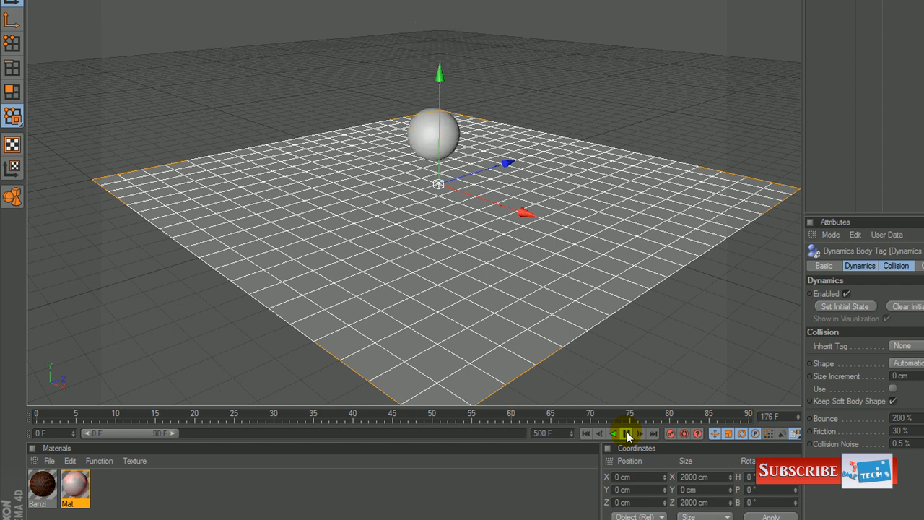
left_click(627, 433)
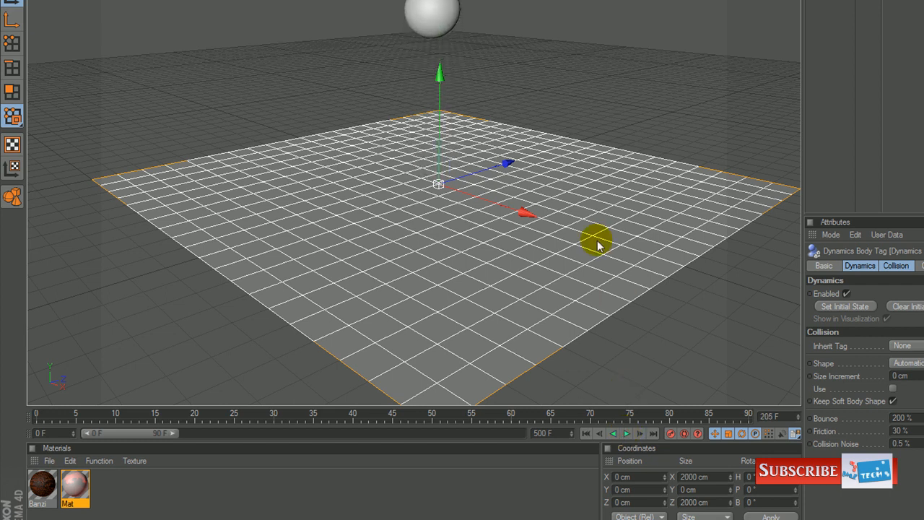